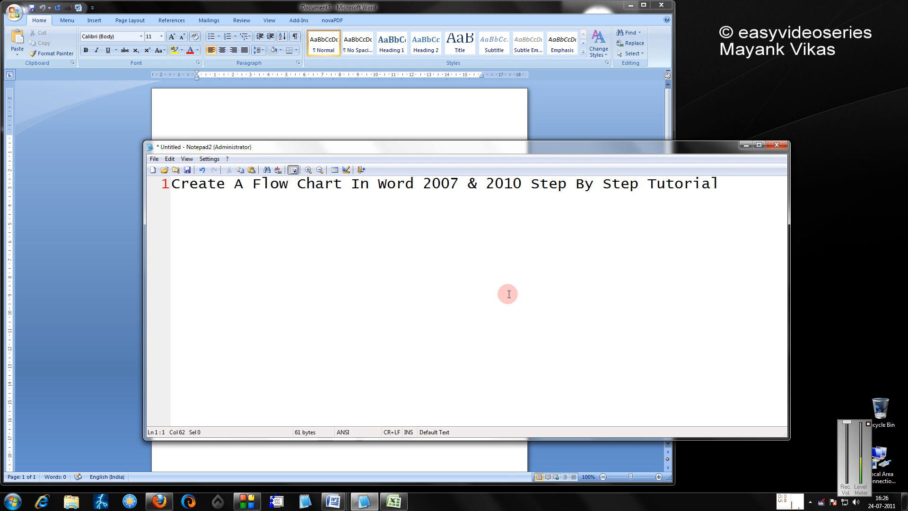
{"action": "mouse_move", "coordinate": [292, 113]}
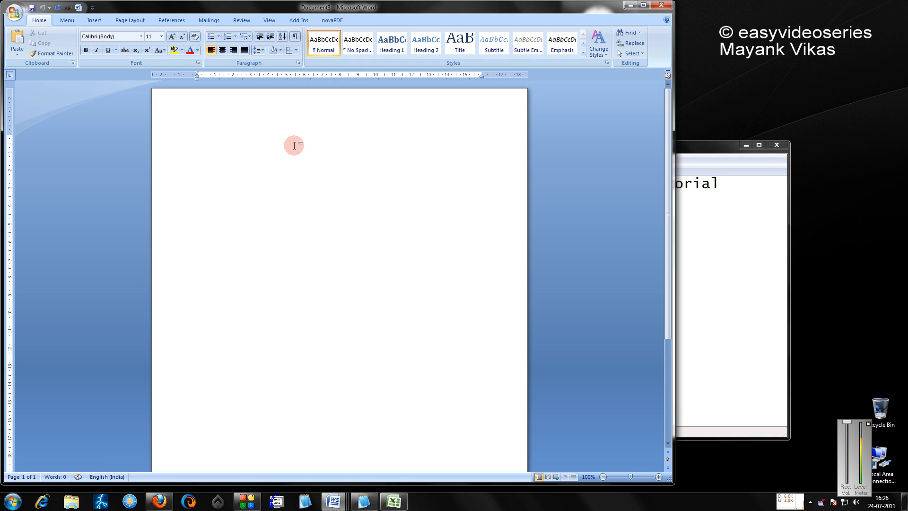
- Bring Word forward and show its insertion features
{"action": "left_click", "coordinate": [91, 20]}
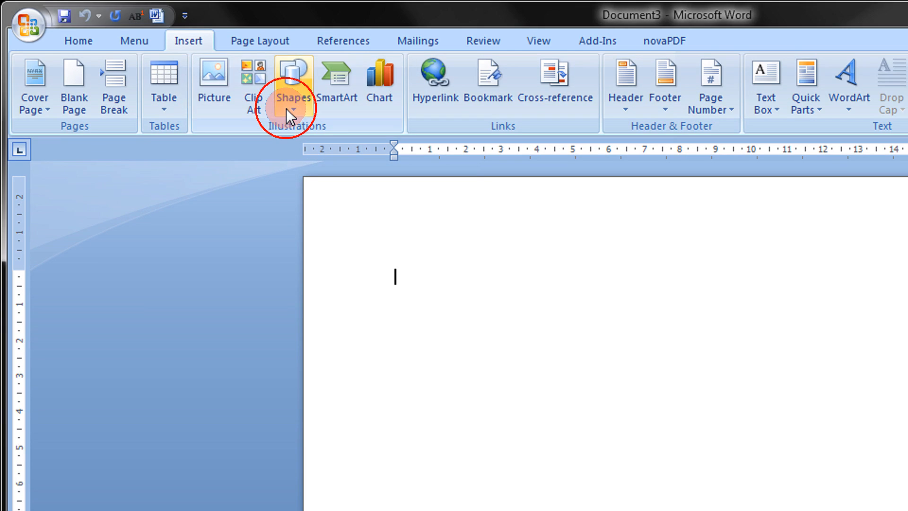
- Show the Shapes gallery with its flowchart shapes
{"action": "left_click", "coordinate": [293, 81]}
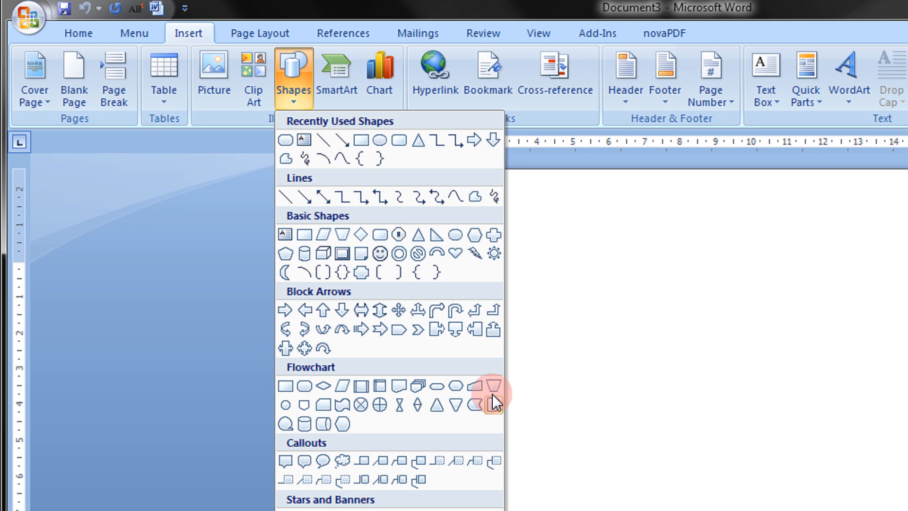
{"action": "mouse_move", "coordinate": [301, 401]}
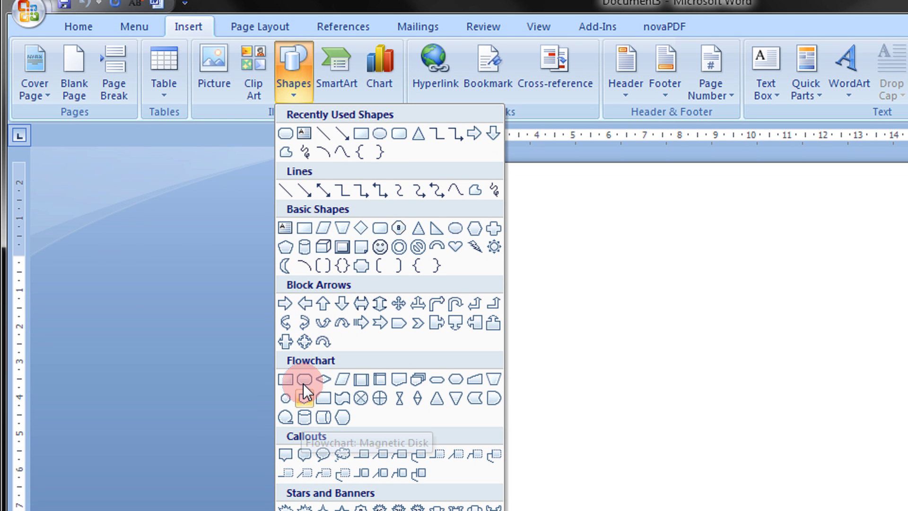
{"action": "mouse_move", "coordinate": [305, 381]}
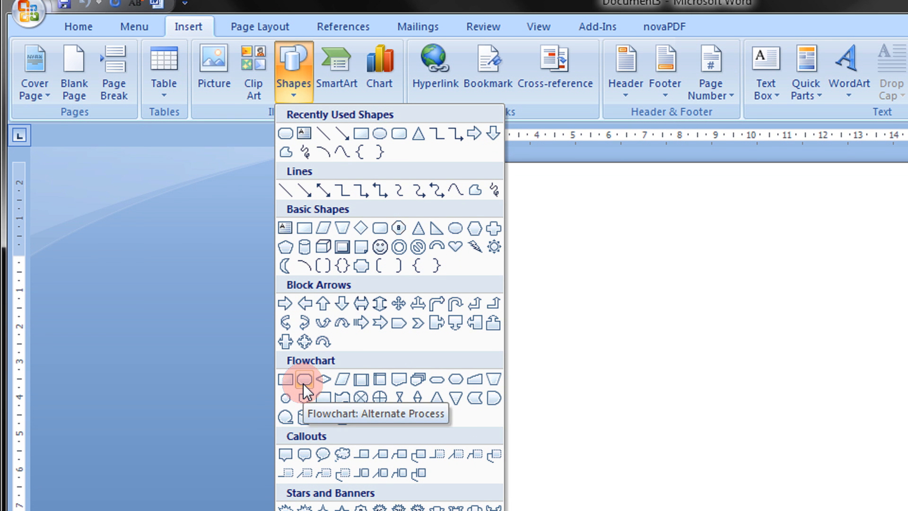
{"action": "mouse_move", "coordinate": [316, 417]}
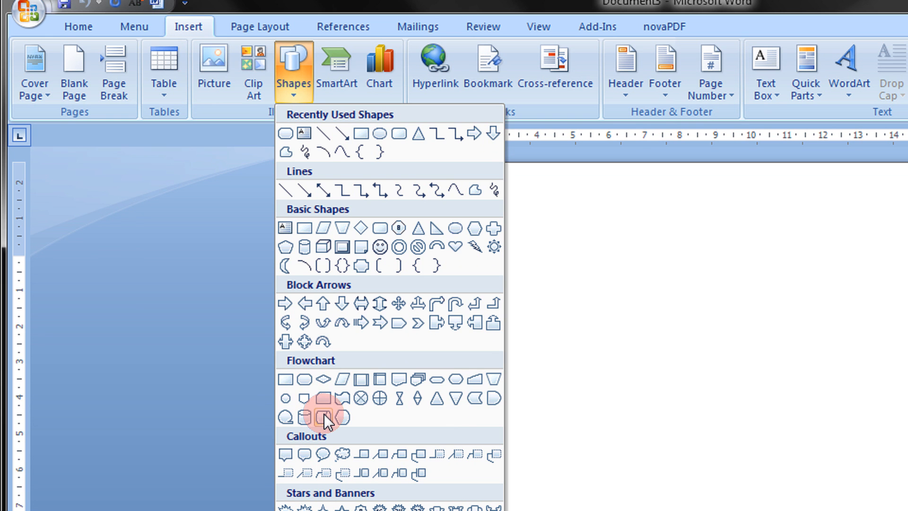
{"action": "mouse_move", "coordinate": [455, 393]}
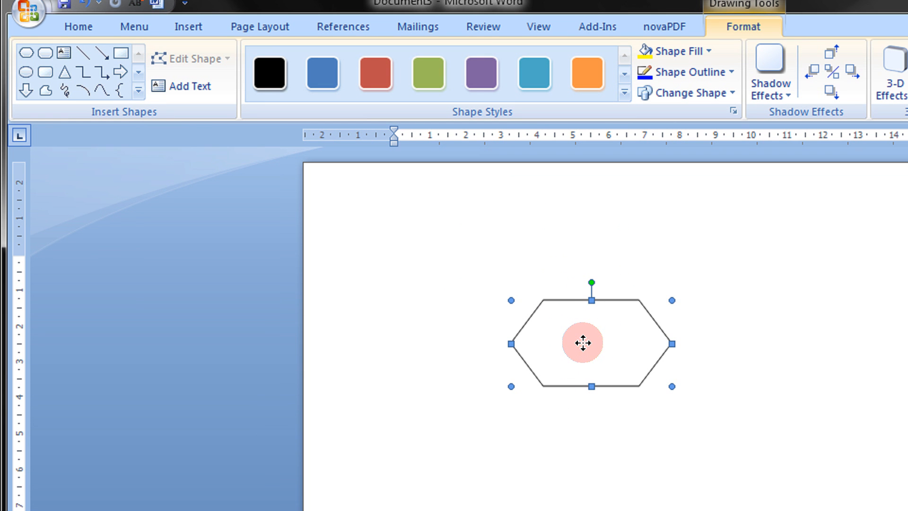
- Add the text IS X > 5 inside the hexagon and enlarge it twice
{"action": "right_click", "coordinate": [585, 343]}
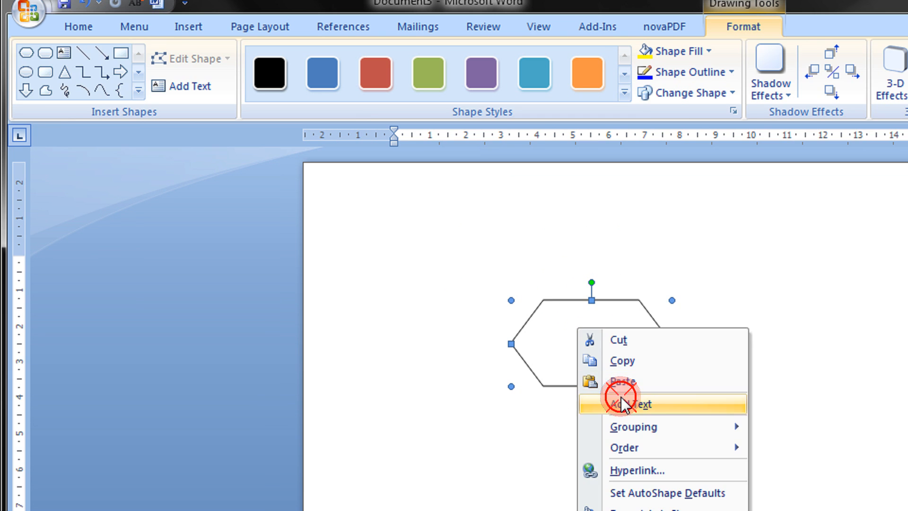
{"action": "left_click", "coordinate": [635, 405]}
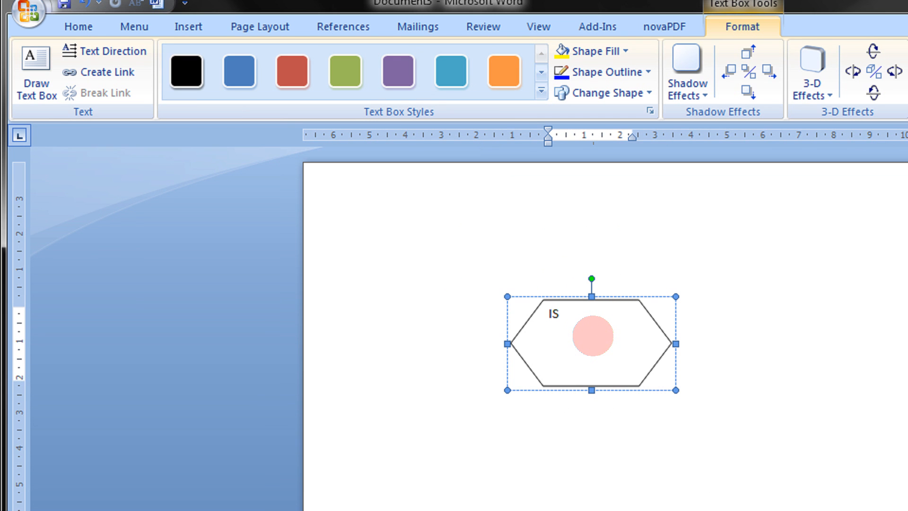
{"action": "type", "text": "X > 5"}
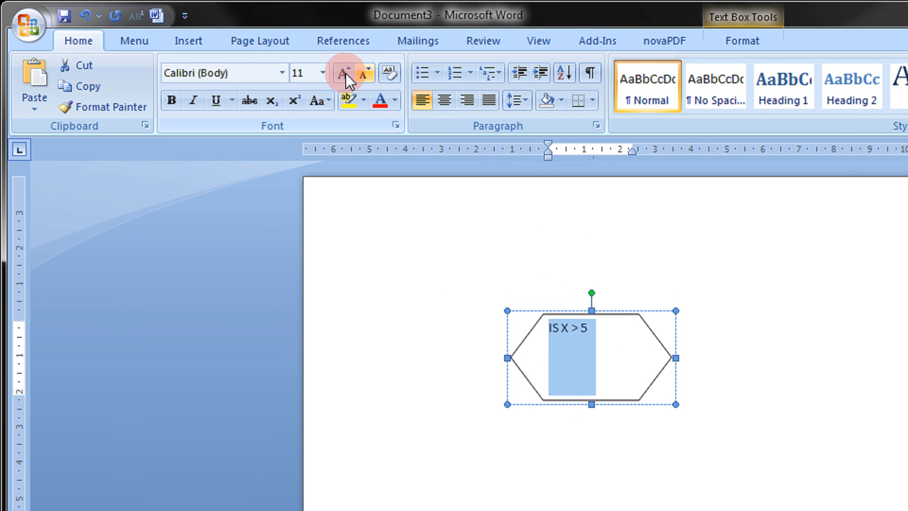
{"action": "left_click", "coordinate": [342, 74]}
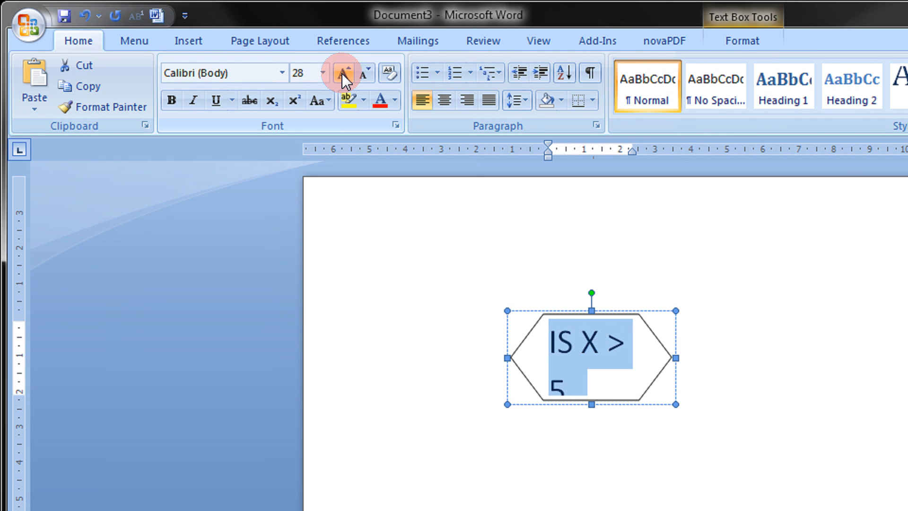
{"action": "left_click", "coordinate": [363, 72]}
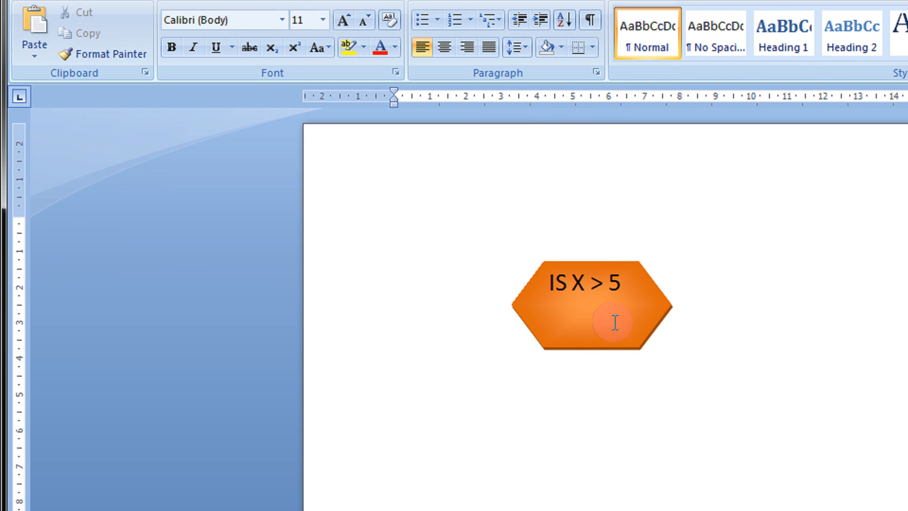
- Place a second flowchart shape above the hexagon labelled START and style it
{"action": "left_click", "coordinate": [178, 18]}
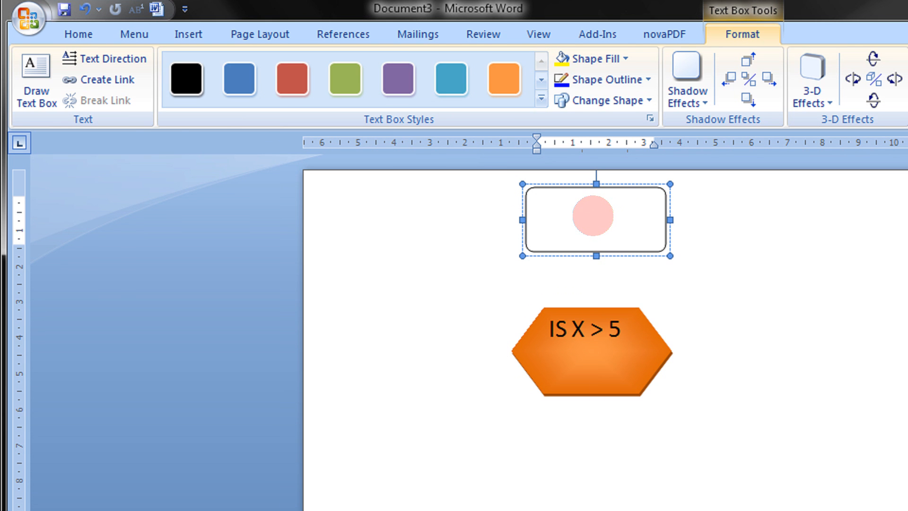
{"action": "type", "text": "START"}
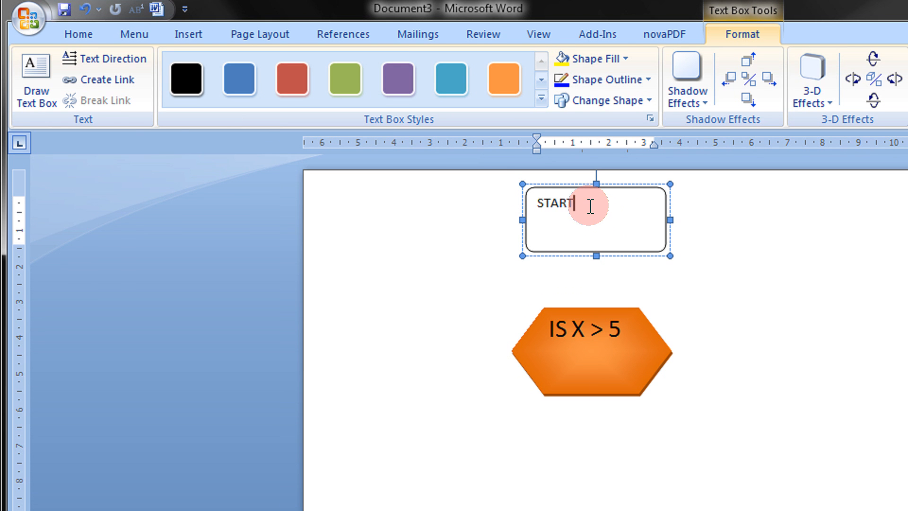
{"action": "right_click", "coordinate": [563, 204]}
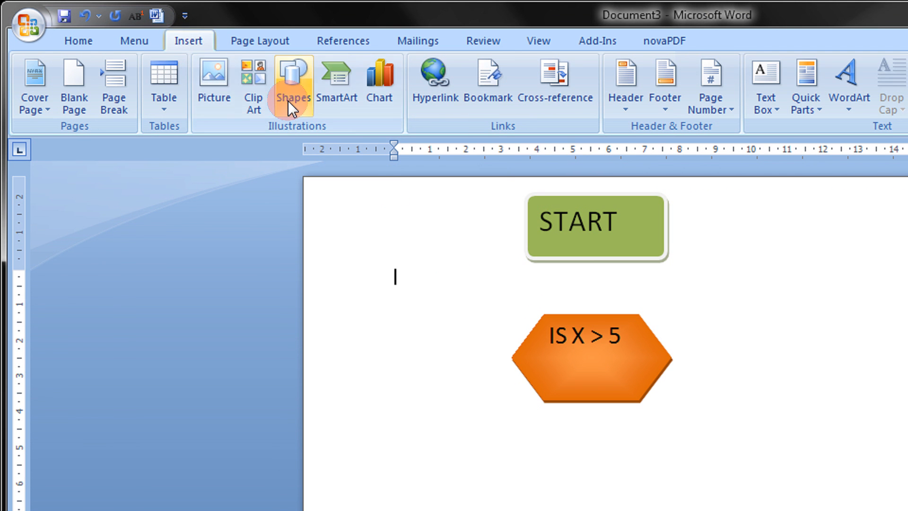
- Draw an arrow from START down to the hexagon, then move to a blank page
{"action": "left_click", "coordinate": [293, 75]}
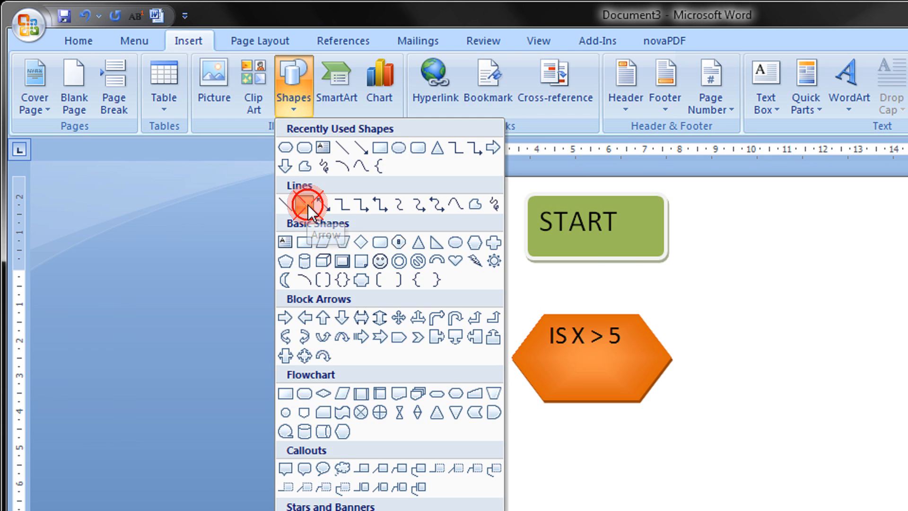
{"action": "left_click_drag", "start_coordinate": [595, 261], "coordinate": [595, 306]}
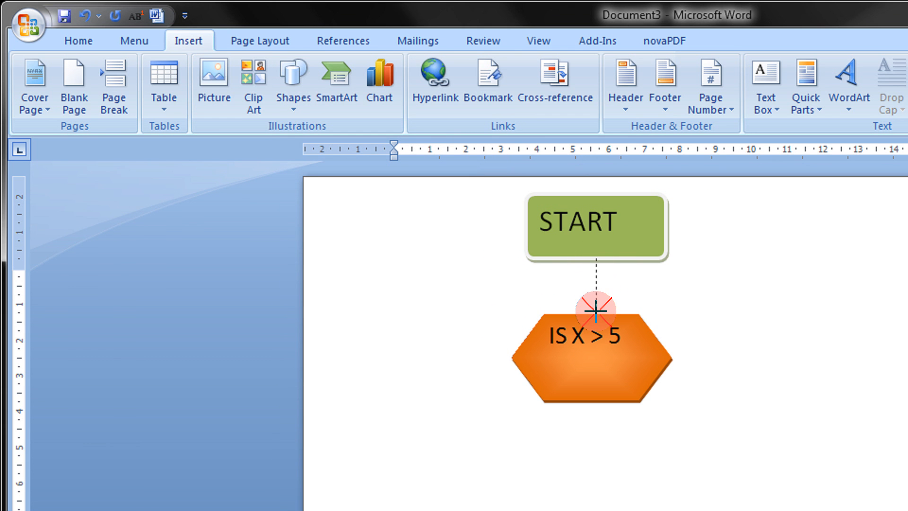
{"action": "left_click", "coordinate": [79, 39]}
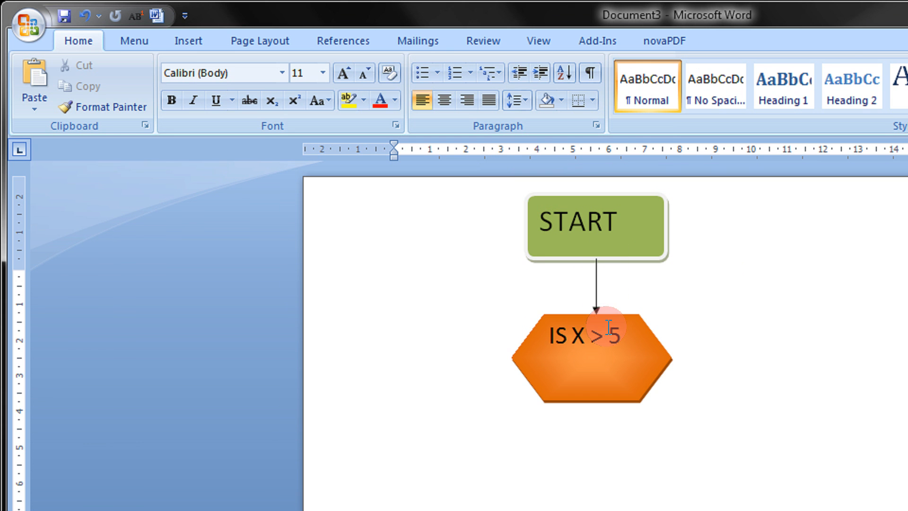
{"action": "left_click", "coordinate": [188, 41]}
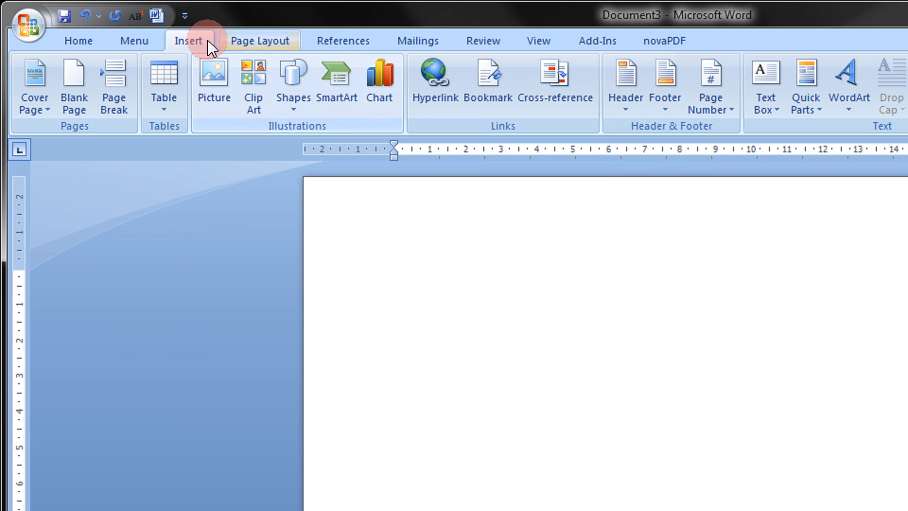
- Browse the SmartArt gallery's hierarchy, pyramid and cycle layouts and pick Basic Cycle
{"action": "left_click", "coordinate": [337, 74]}
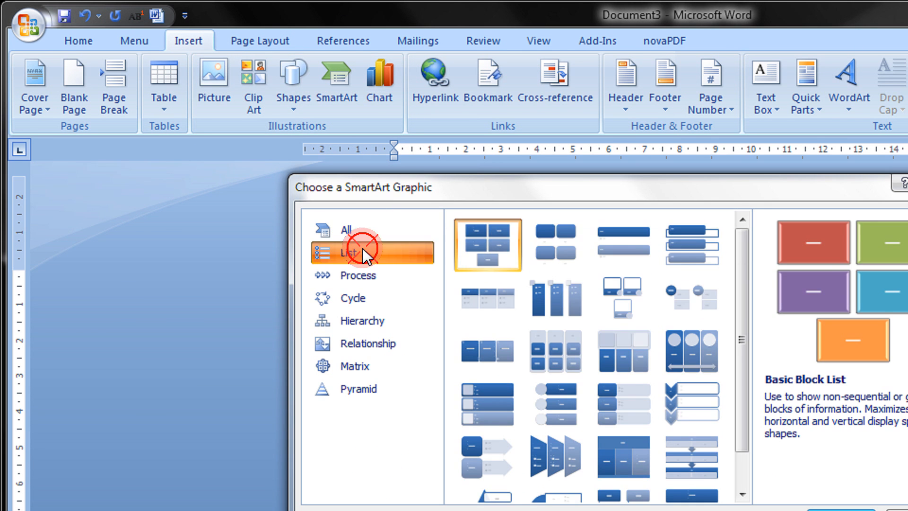
{"action": "left_click", "coordinate": [363, 320]}
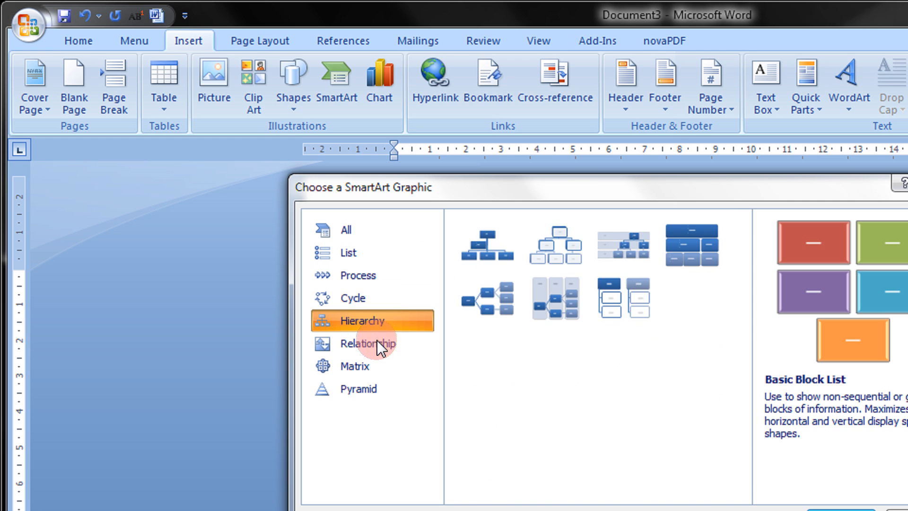
{"action": "left_click", "coordinate": [358, 389]}
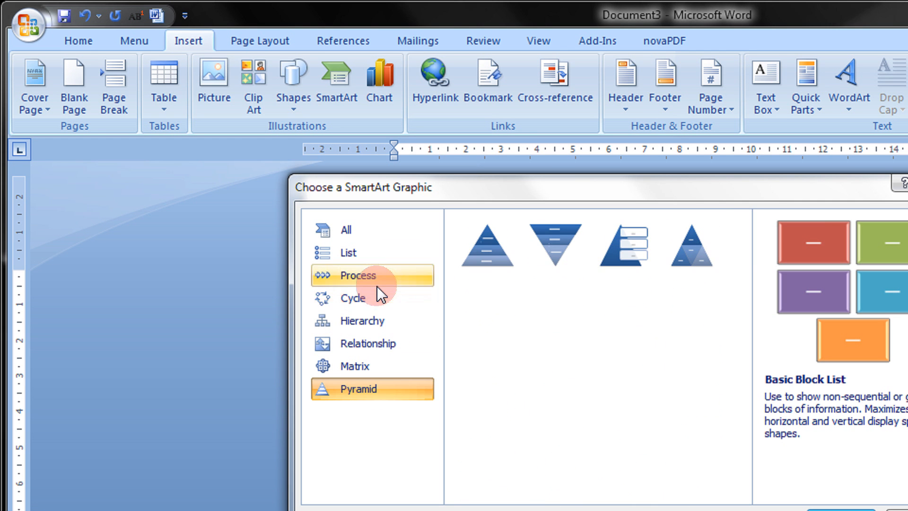
{"action": "left_click", "coordinate": [353, 297]}
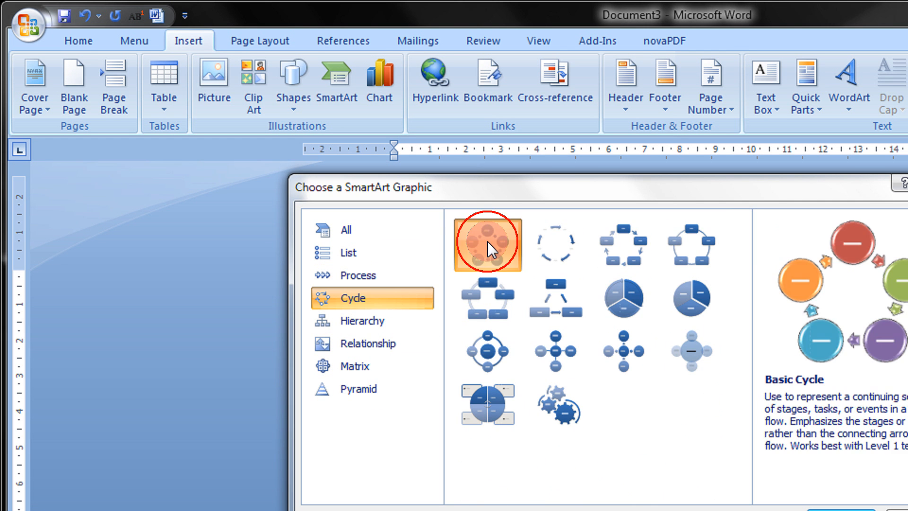
{"action": "left_click", "coordinate": [488, 242]}
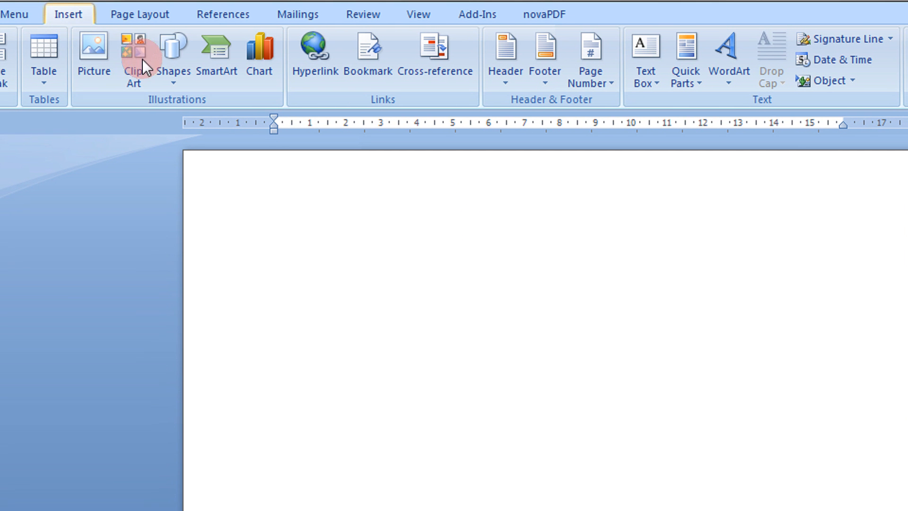
- Insert the Basic Cycle SmartArt diagram onto the blank page
{"action": "left_click", "coordinate": [215, 52]}
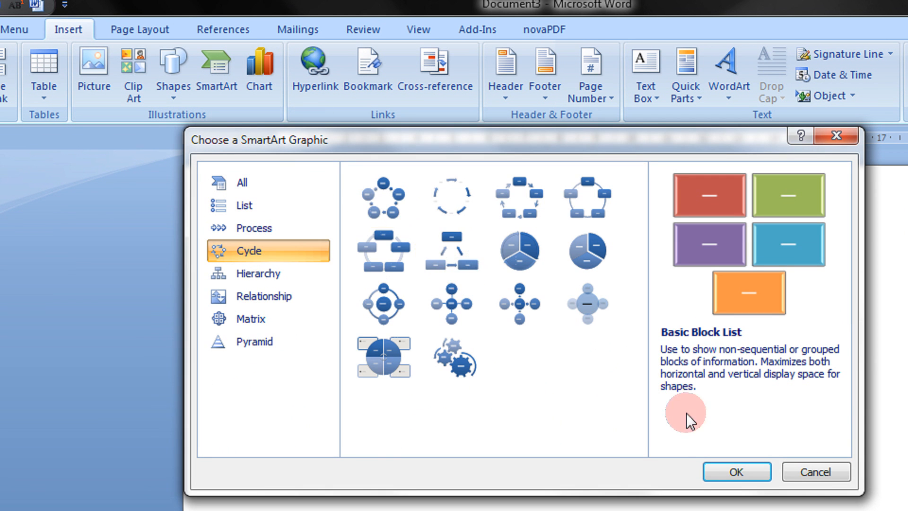
{"action": "left_click", "coordinate": [382, 169]}
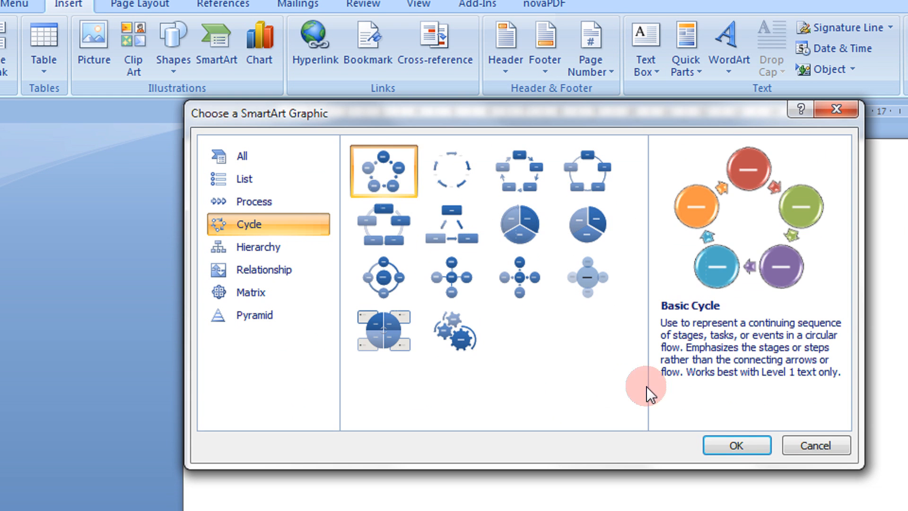
{"action": "left_click", "coordinate": [735, 444]}
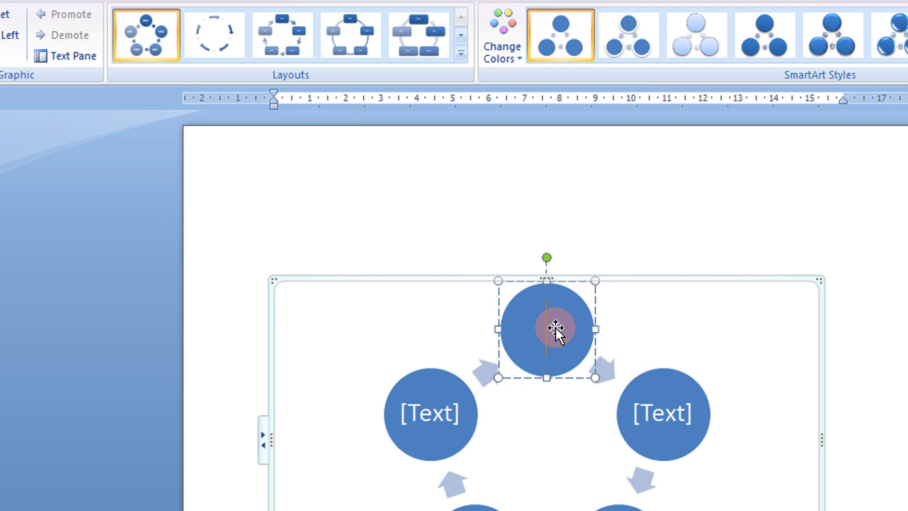
- Label the top circle of the cycle diagram Get Up
{"action": "type", "text": "Get Up"}
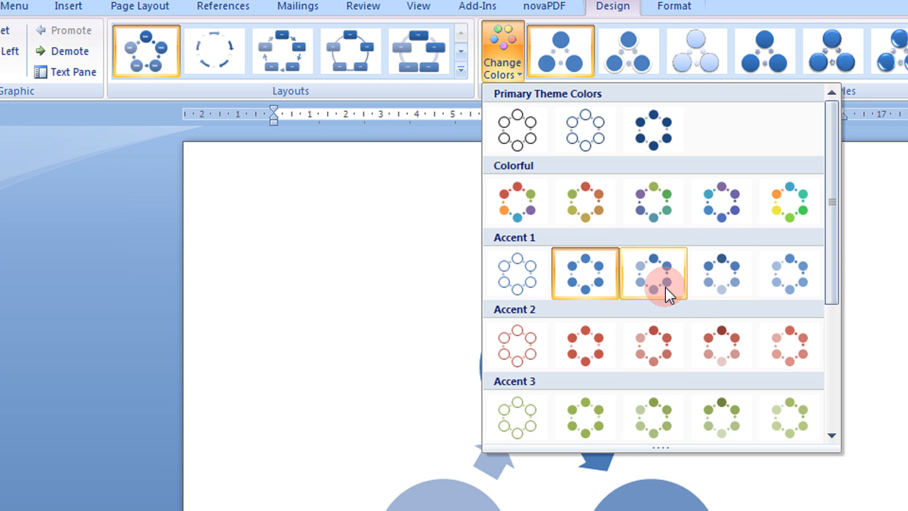
- Apply a multicoloured scheme to the cycle diagram and choose a SmartArt style
{"action": "left_click", "coordinate": [652, 279]}
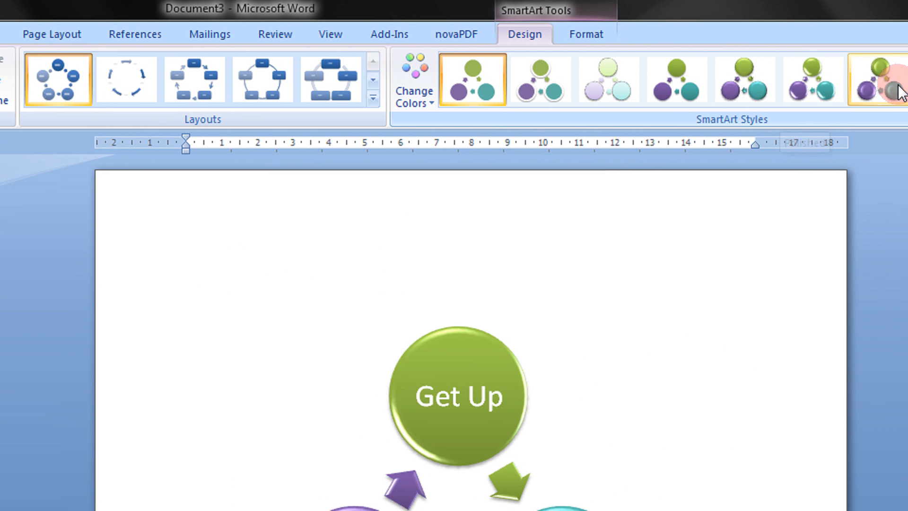
{"action": "left_click", "coordinate": [524, 41]}
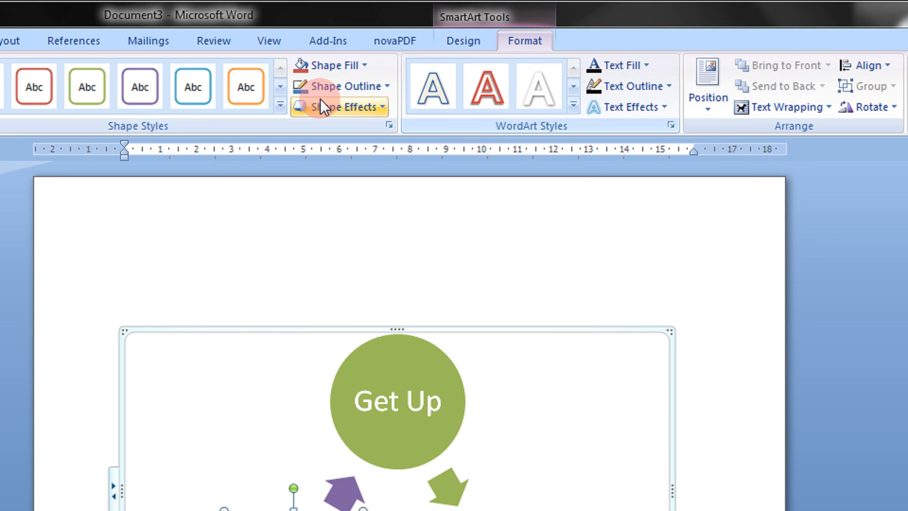
- Outline the purple Option 2 circle in a dark olive theme colour
{"action": "left_click", "coordinate": [344, 85]}
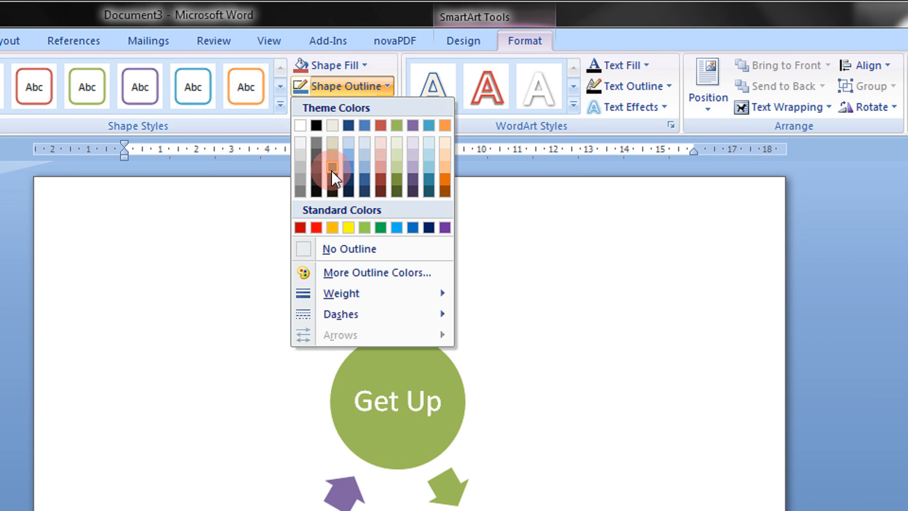
{"action": "mouse_move", "coordinate": [395, 193]}
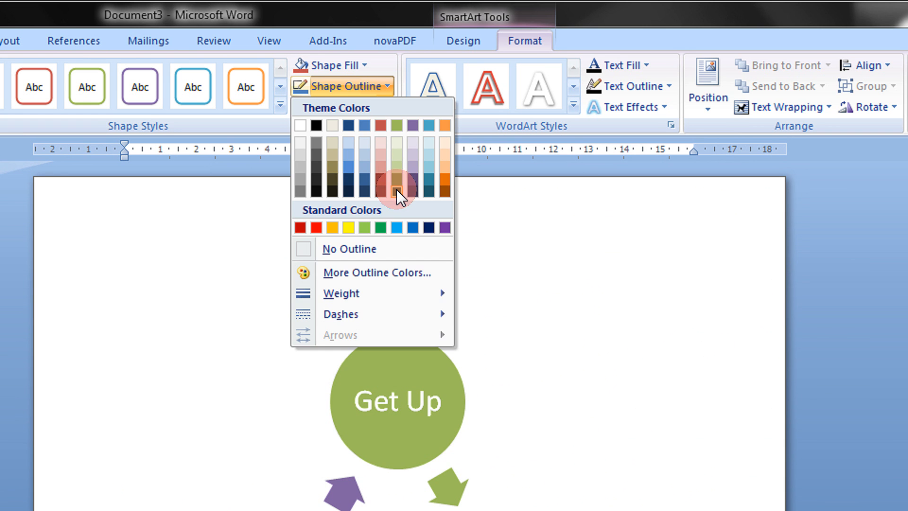
{"action": "left_click", "coordinate": [397, 189]}
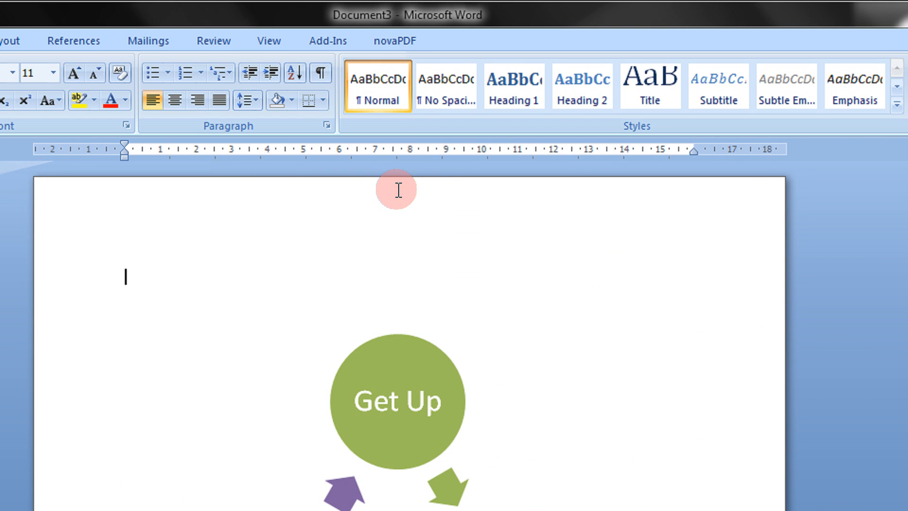
{"action": "mouse_move", "coordinate": [329, 271]}
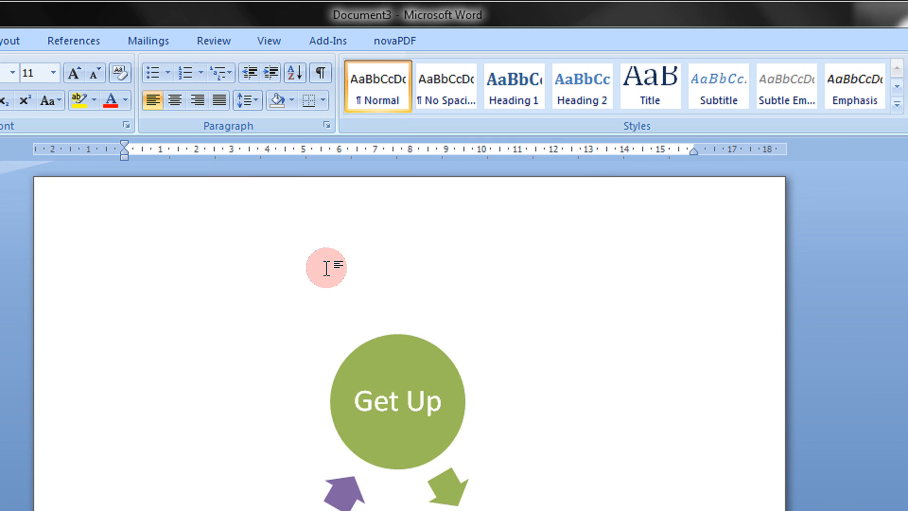
{"action": "scroll", "scroll_direction": "down", "scroll_amount": 3}
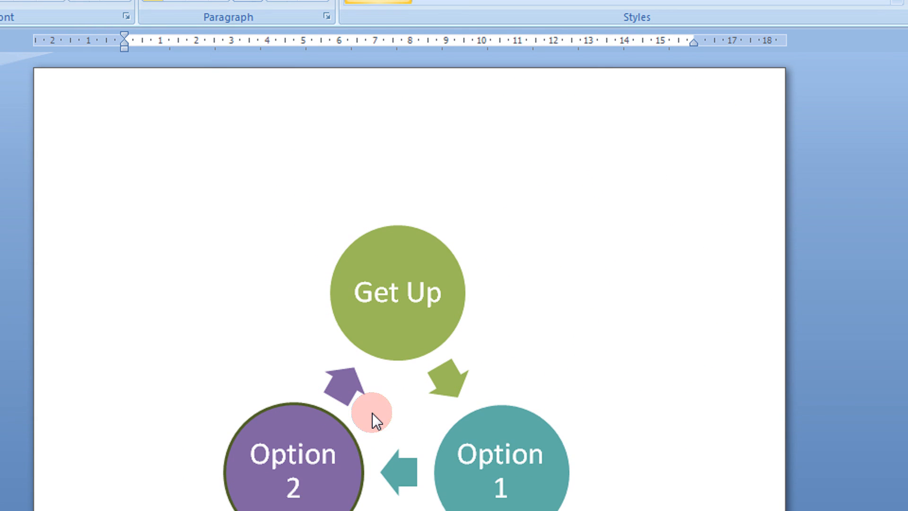